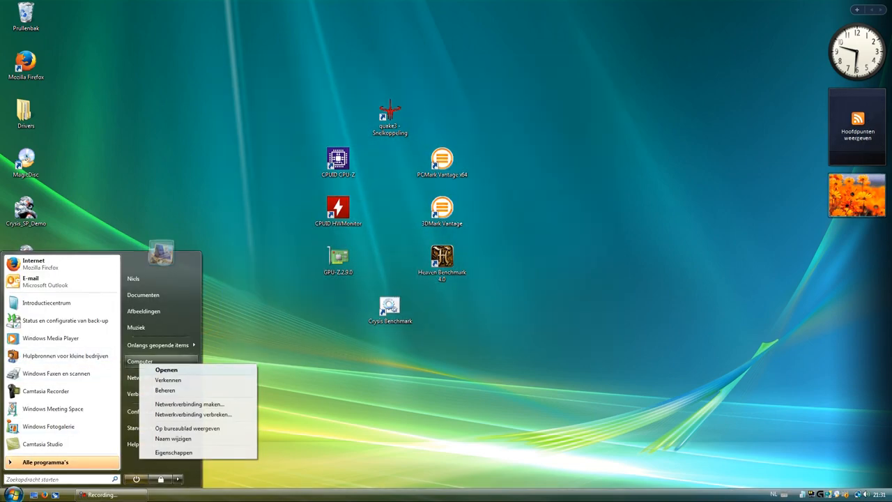
Open Computer properties, maximize it to review the Xeon E5649 and 3.99 GB RAM, then close
click(173, 452)
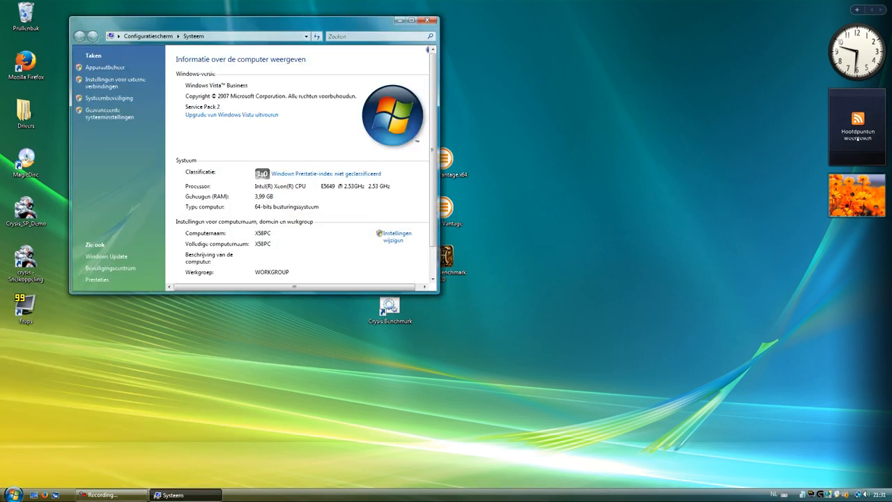
click(411, 20)
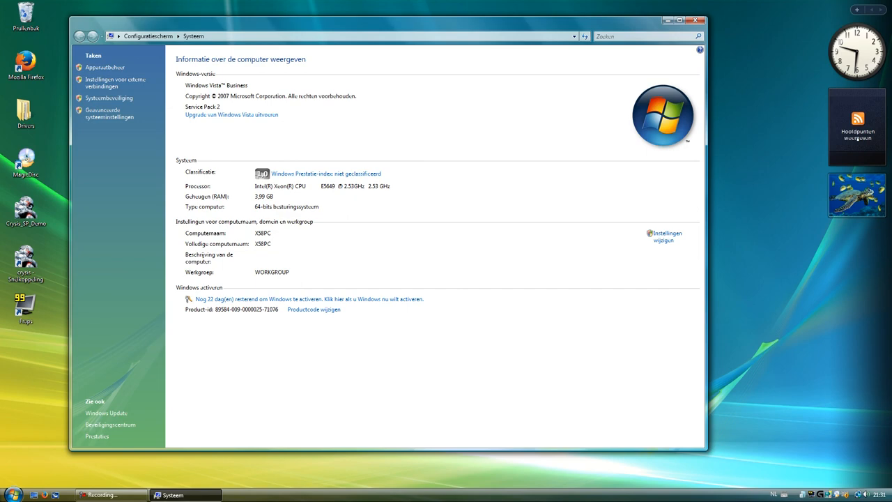
click(695, 21)
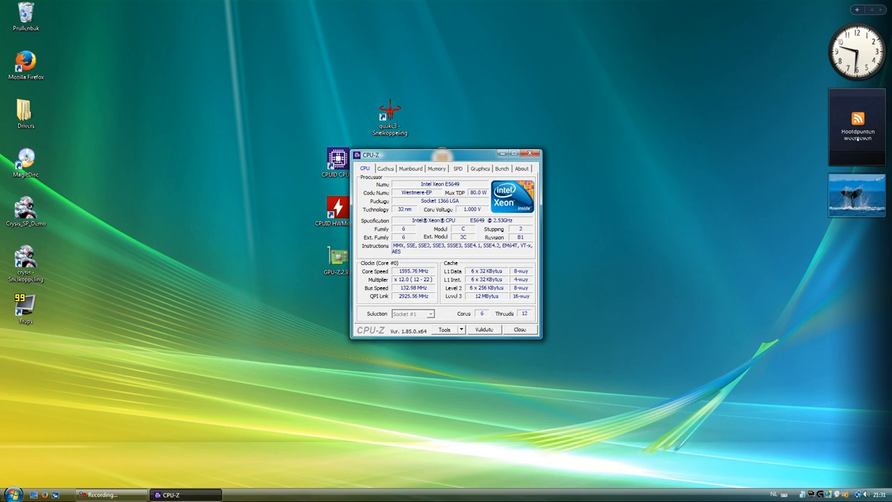
Review CPU-Z's Kolou X58 mainboard and 4088 MB DDR3 memory details, then close CPU-Z
click(409, 168)
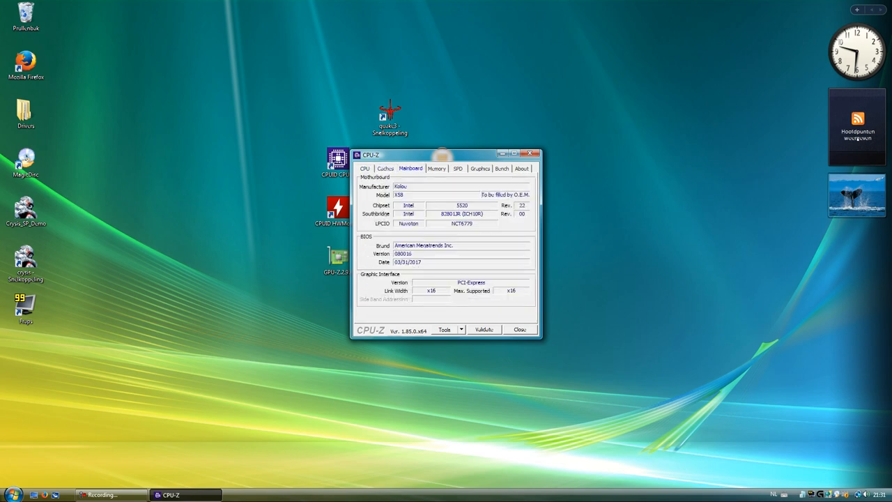
click(436, 168)
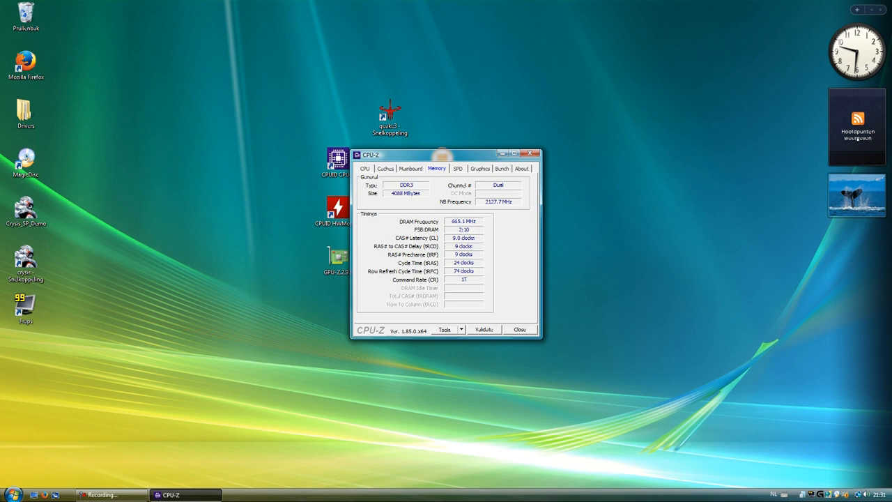
click(479, 168)
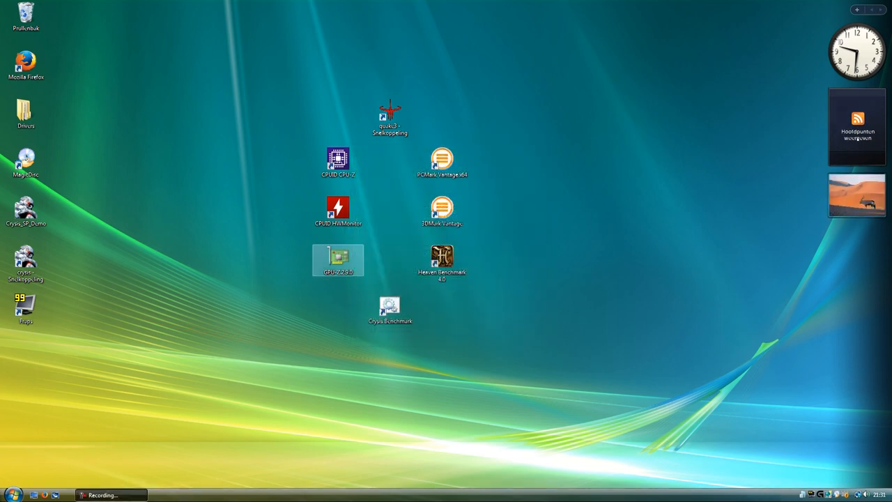
double_click(337, 259)
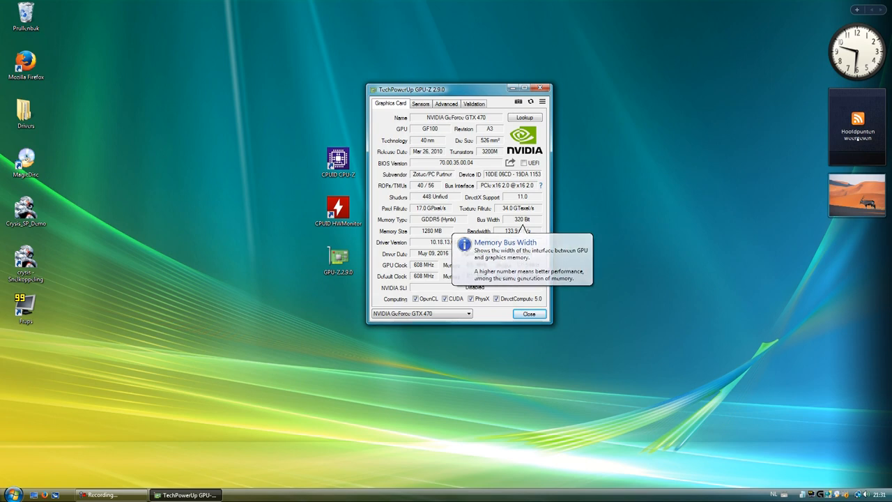
mouse_move(519, 231)
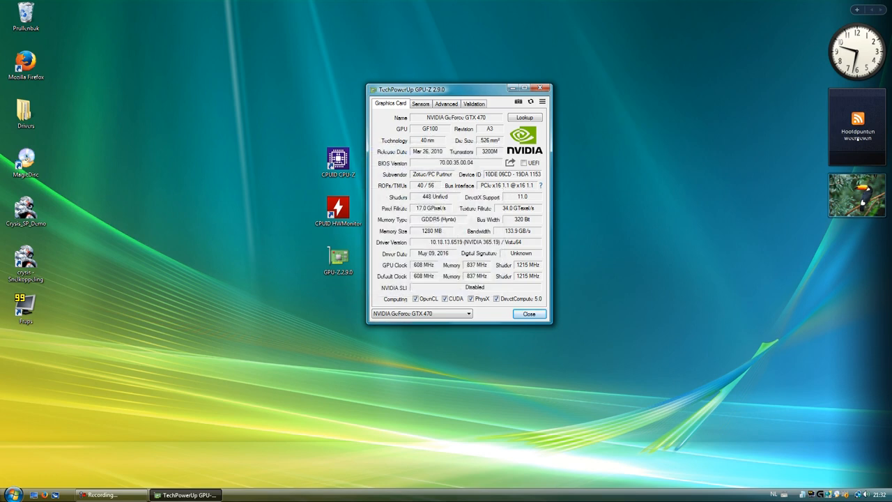
click(420, 103)
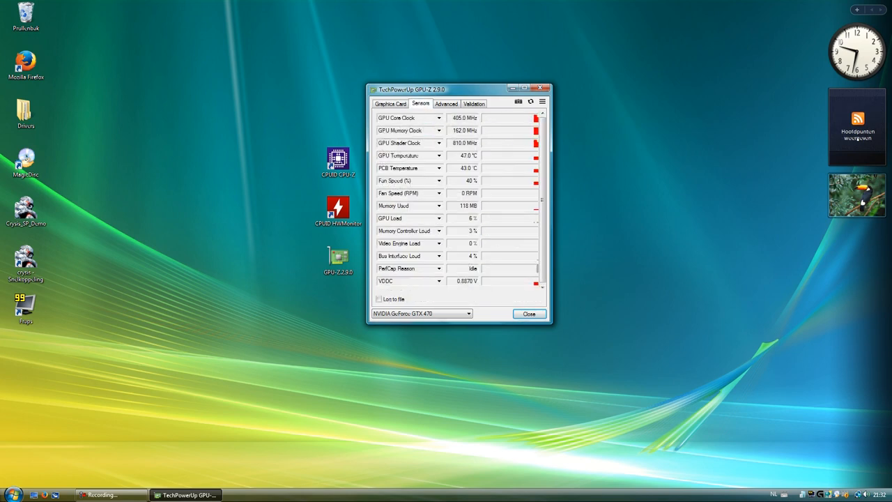
click(474, 104)
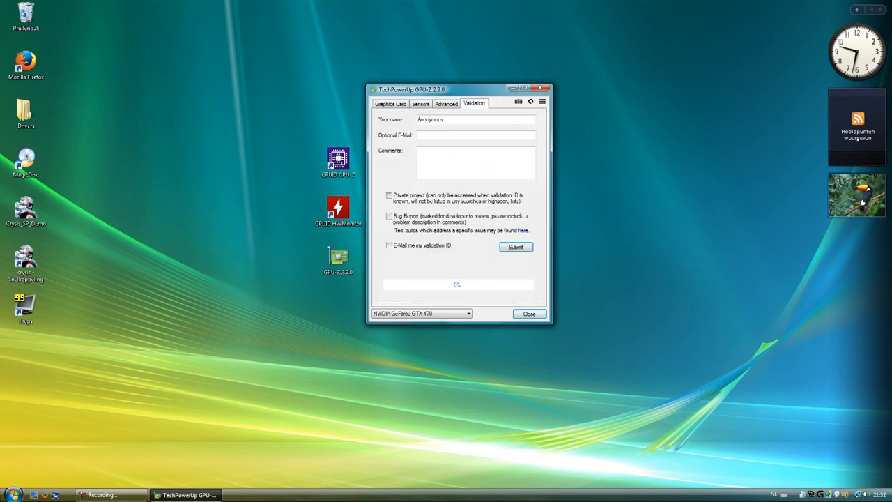
click(529, 313)
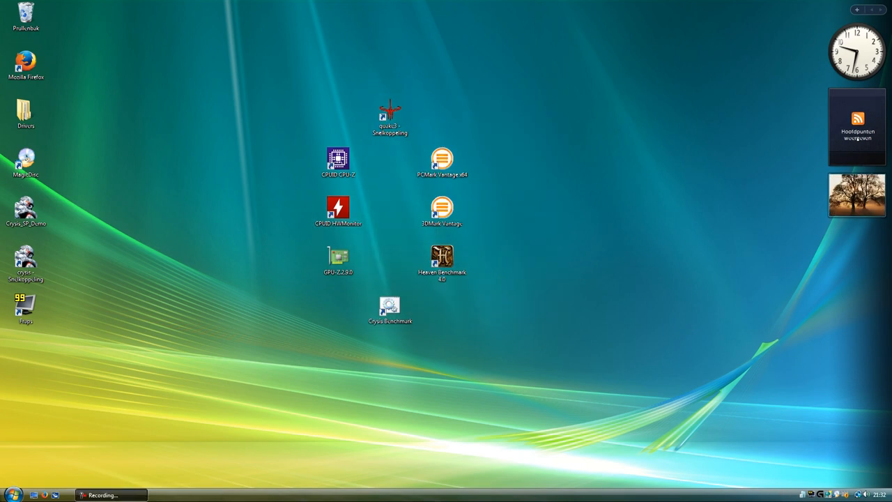
click(338, 207)
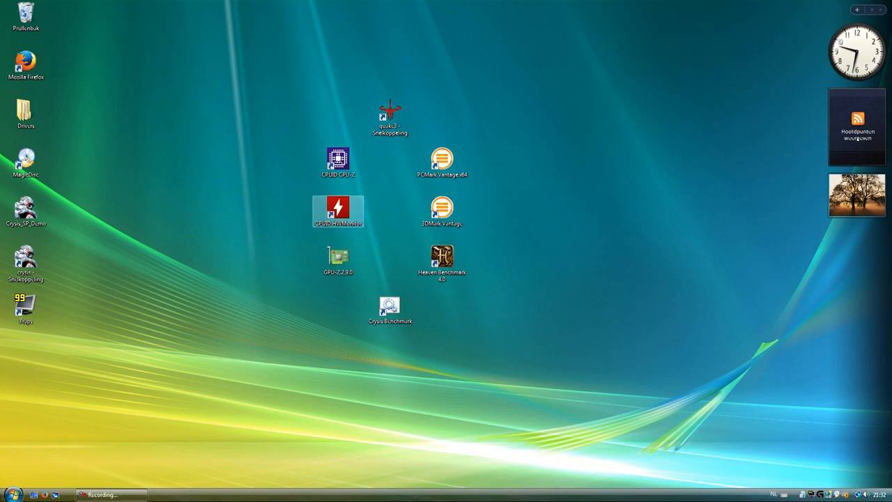
double_click(338, 211)
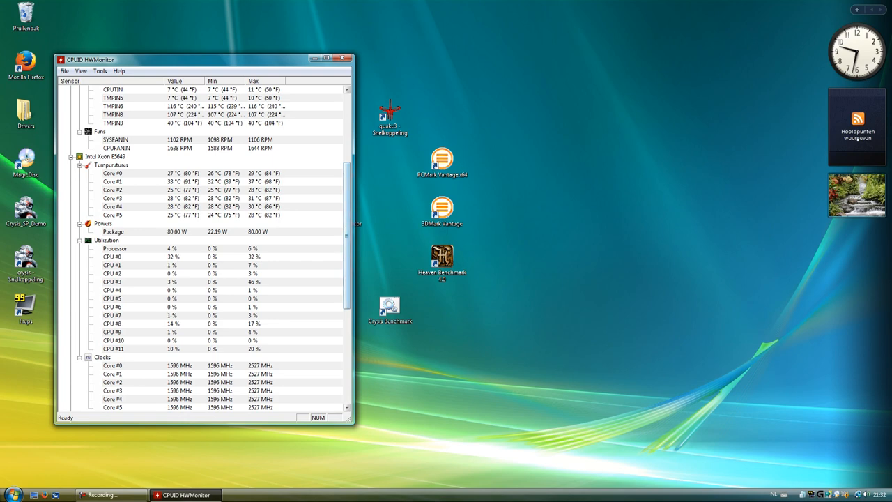
scroll(down, 3)
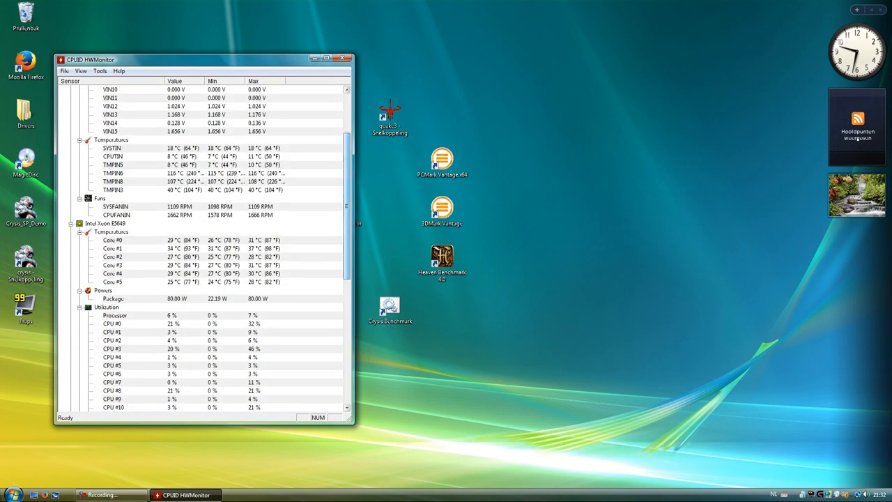
click(343, 58)
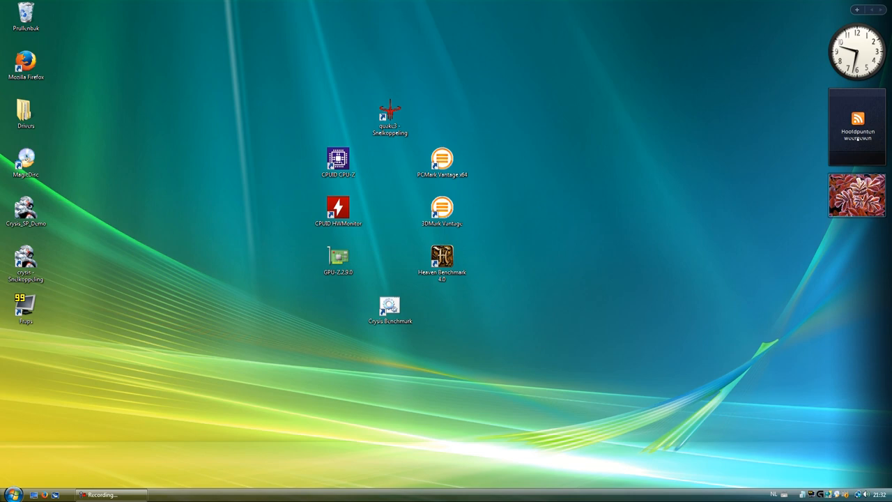
click(389, 115)
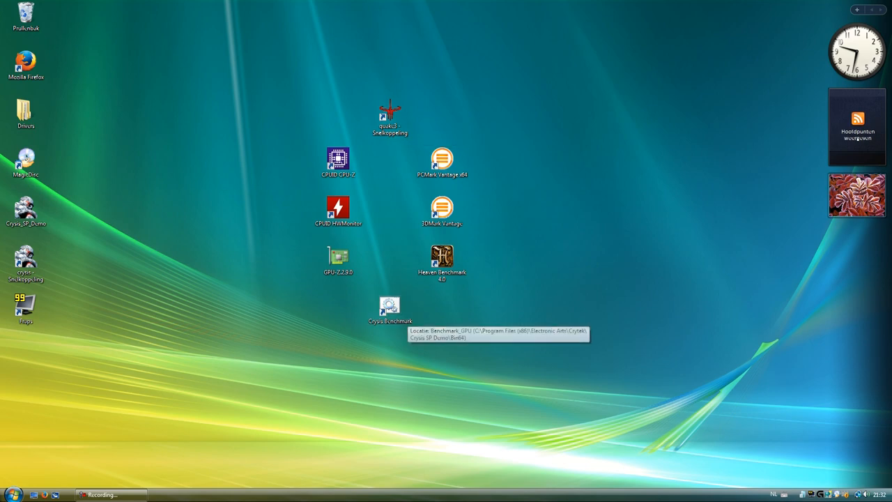
mouse_move(441, 209)
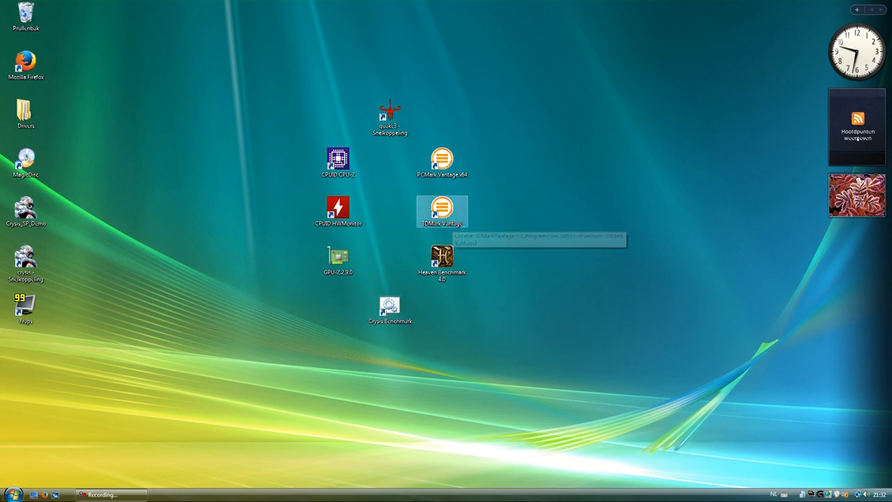